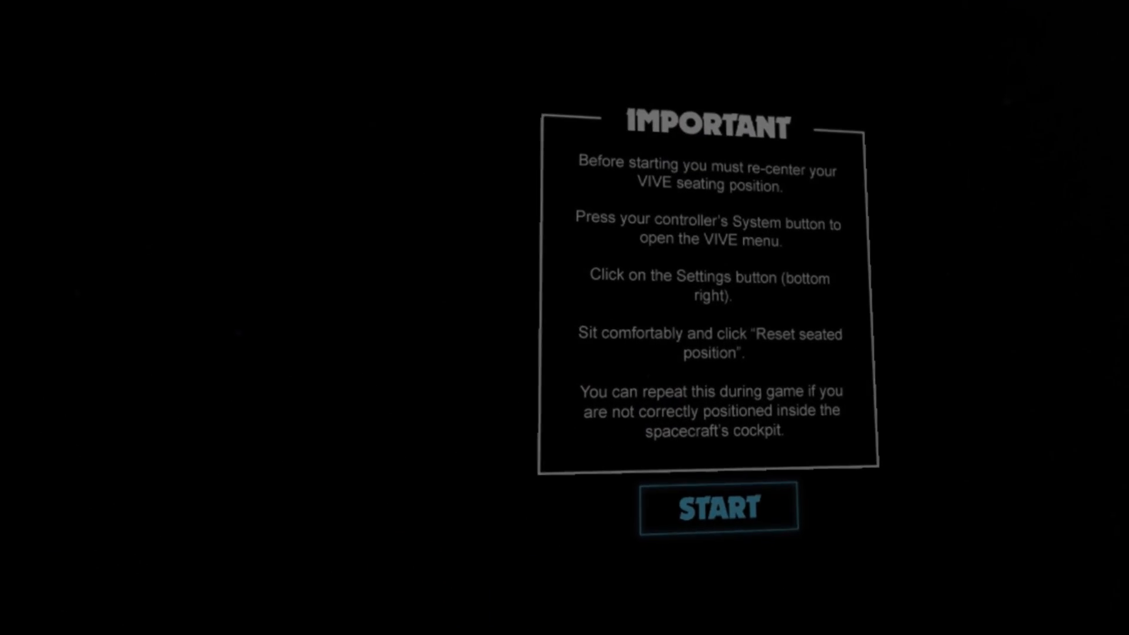
click(718, 507)
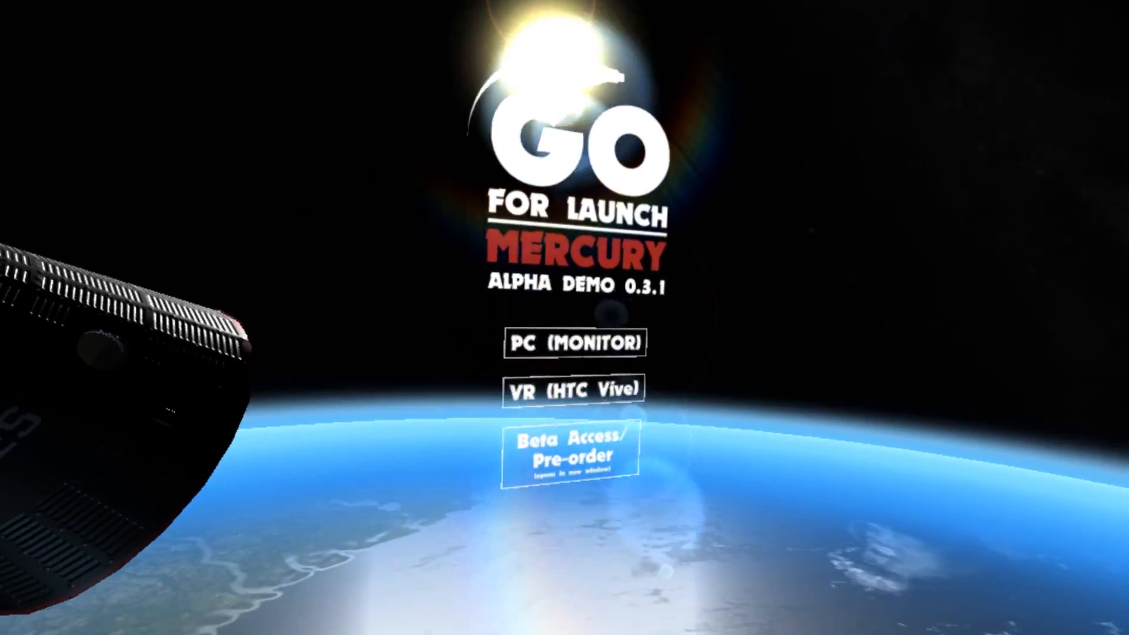
click(572, 343)
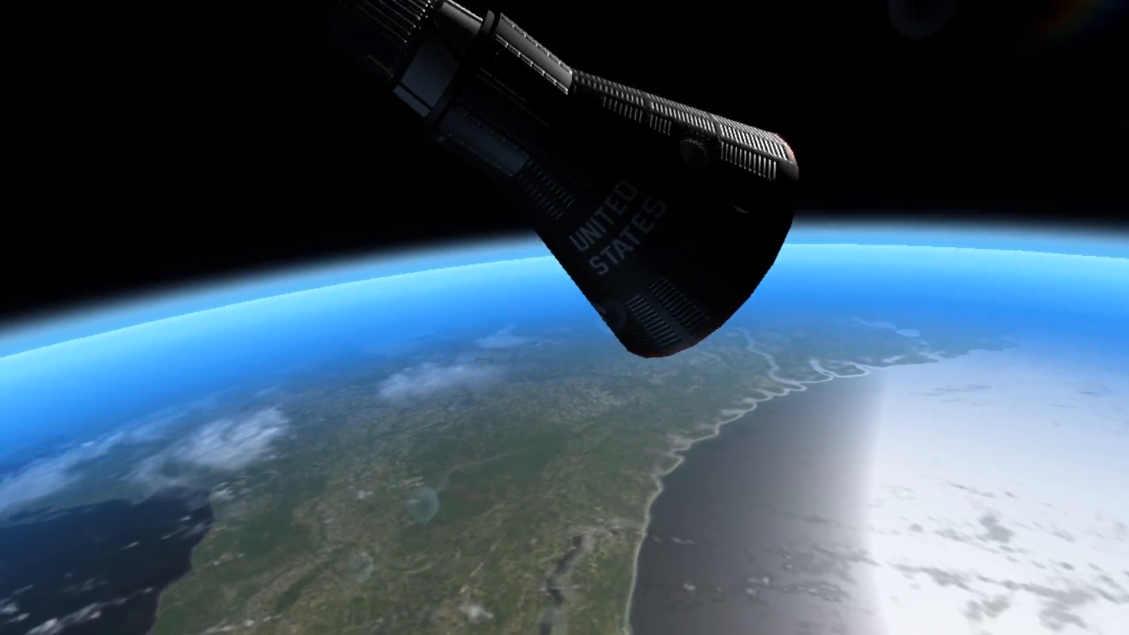